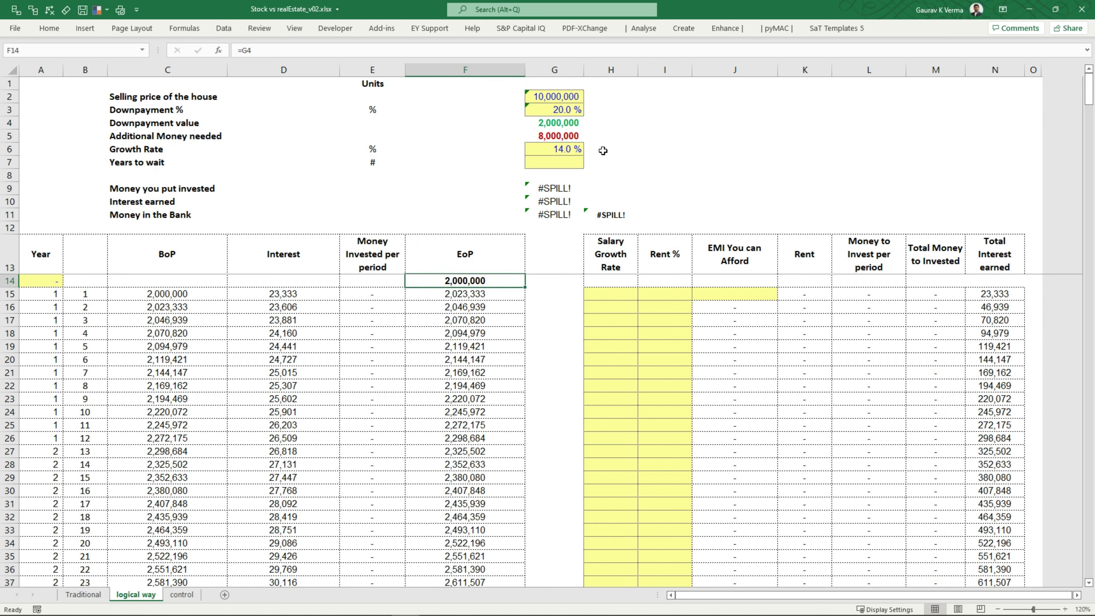
{"action": "mouse_move", "coordinate": [753, 211]}
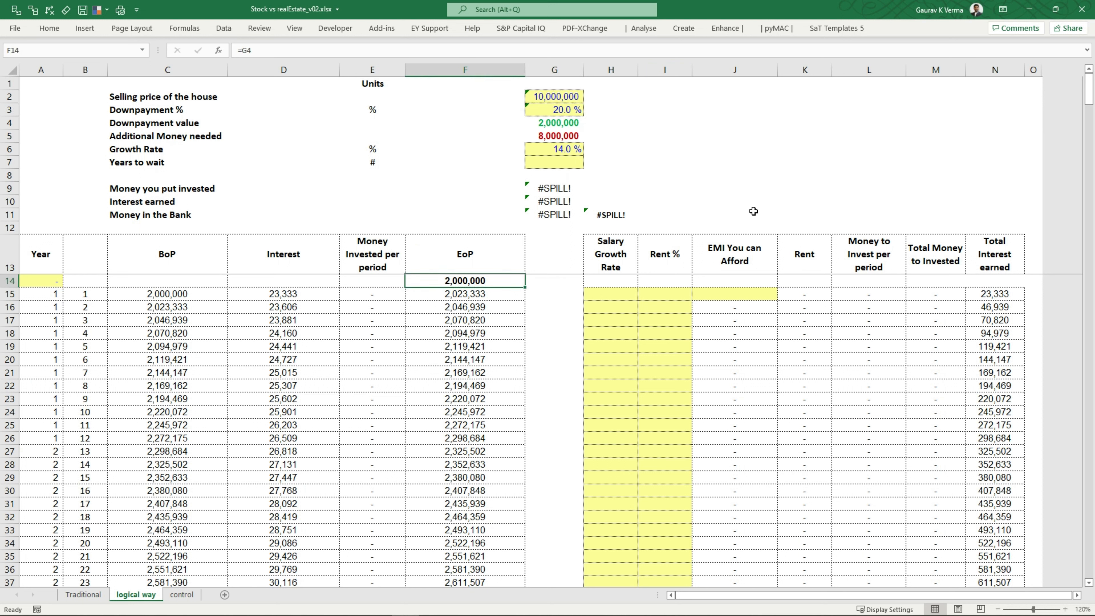
{"action": "mouse_move", "coordinate": [735, 174]}
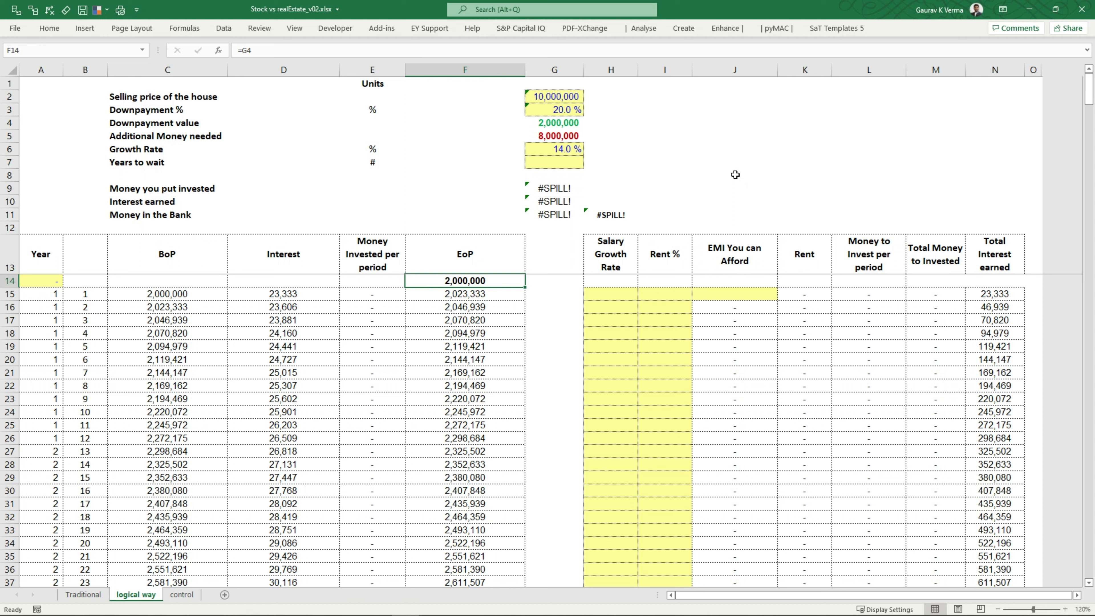
{"action": "mouse_move", "coordinate": [734, 296]}
{"action": "type", "text": "="}
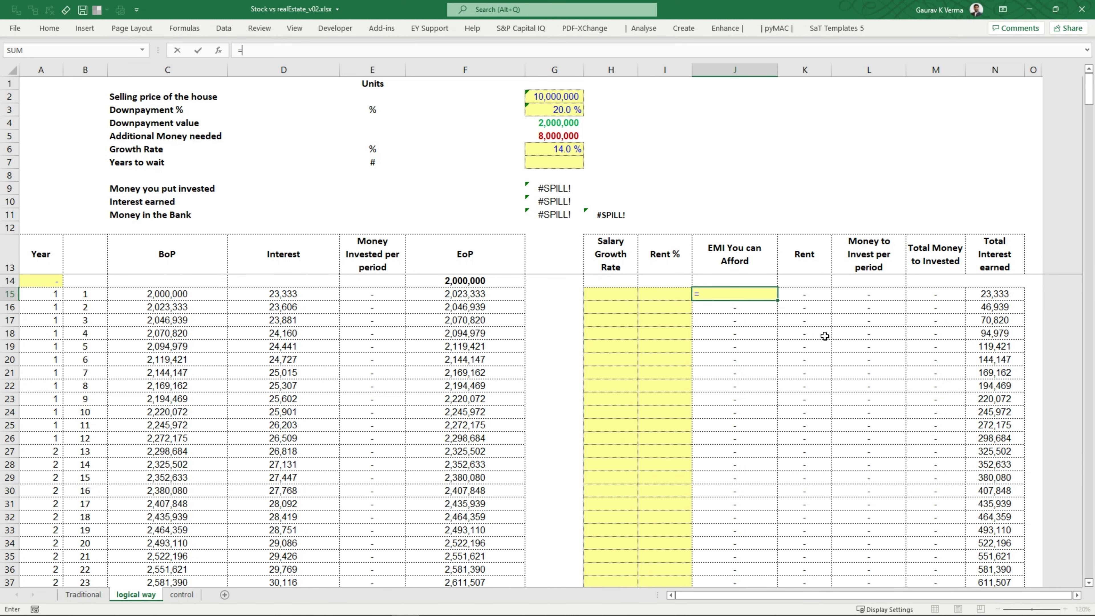
Link the affordable EMI to the Traditional sheet's 55,937 payment and enter 50% rent share
{"action": "left_click", "coordinate": [83, 594]}
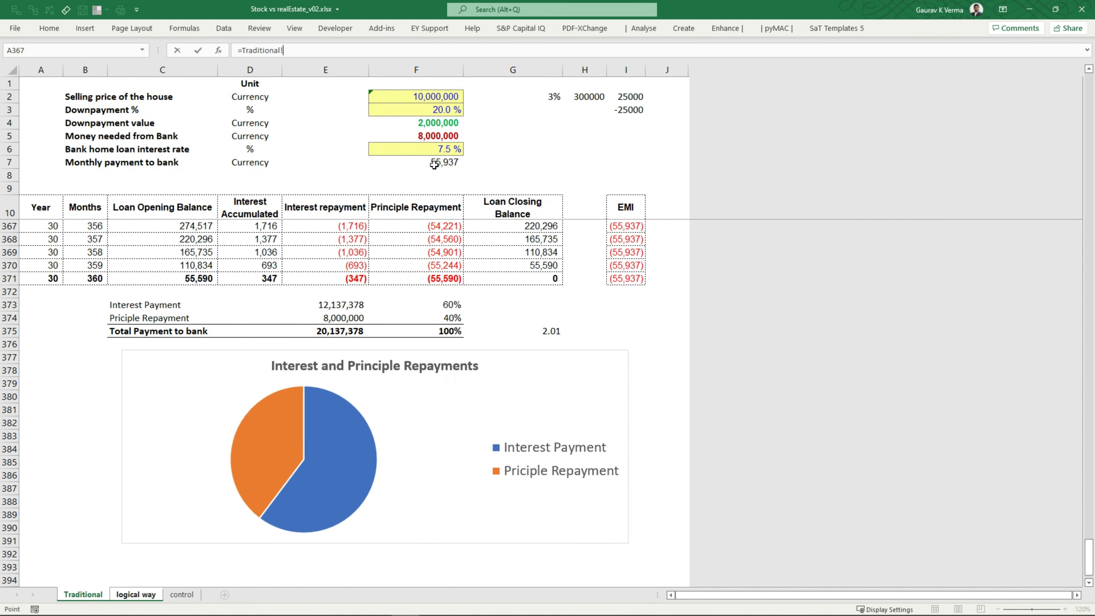
{"action": "left_click", "coordinate": [136, 594]}
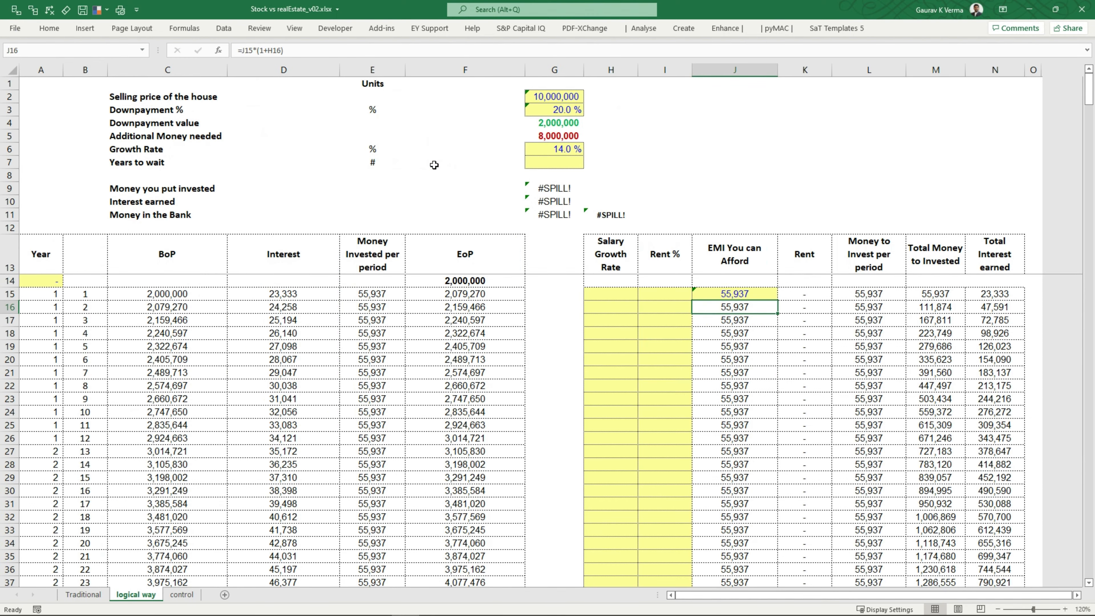
{"action": "left_click", "coordinate": [663, 294]}
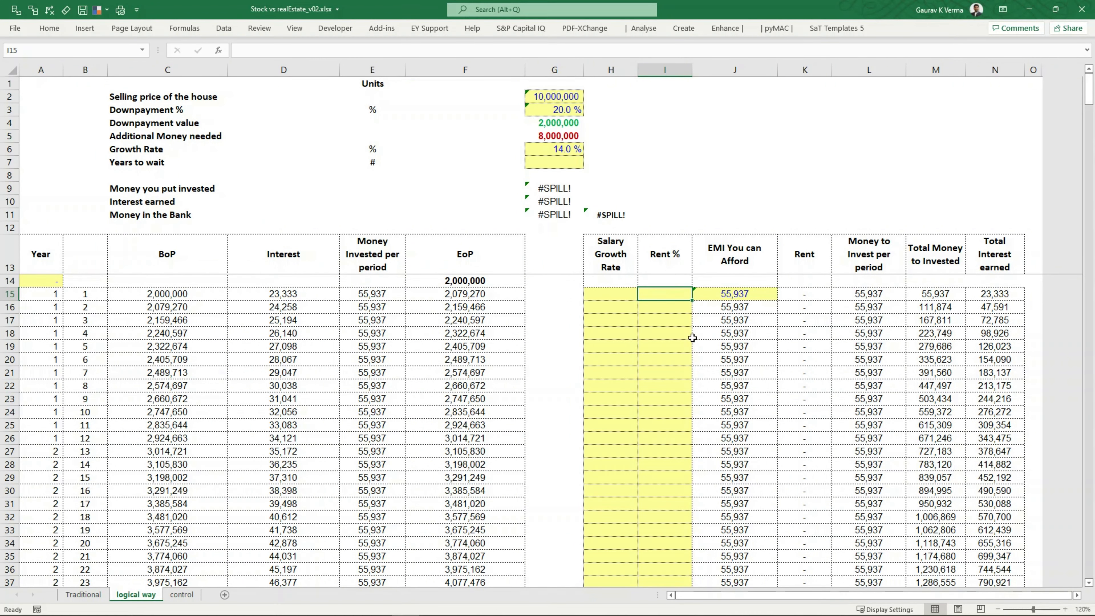
{"action": "type", "text": "50%"}
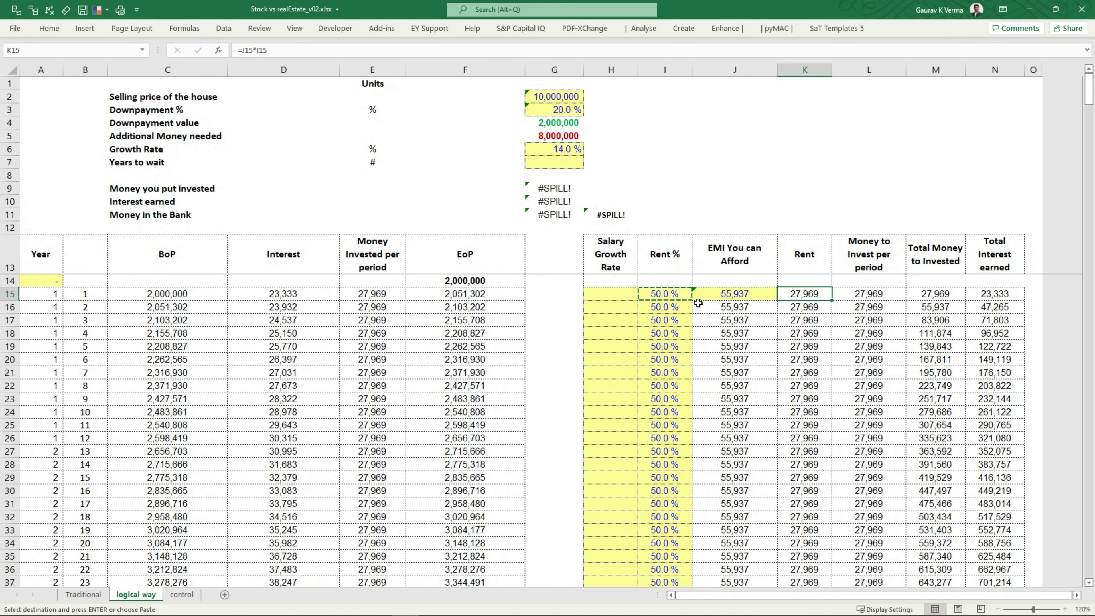
Copy 50% rent down and verify the rent, money-to-invest and invested-per-period formulas give 27,969
{"action": "left_click", "coordinate": [663, 293]}
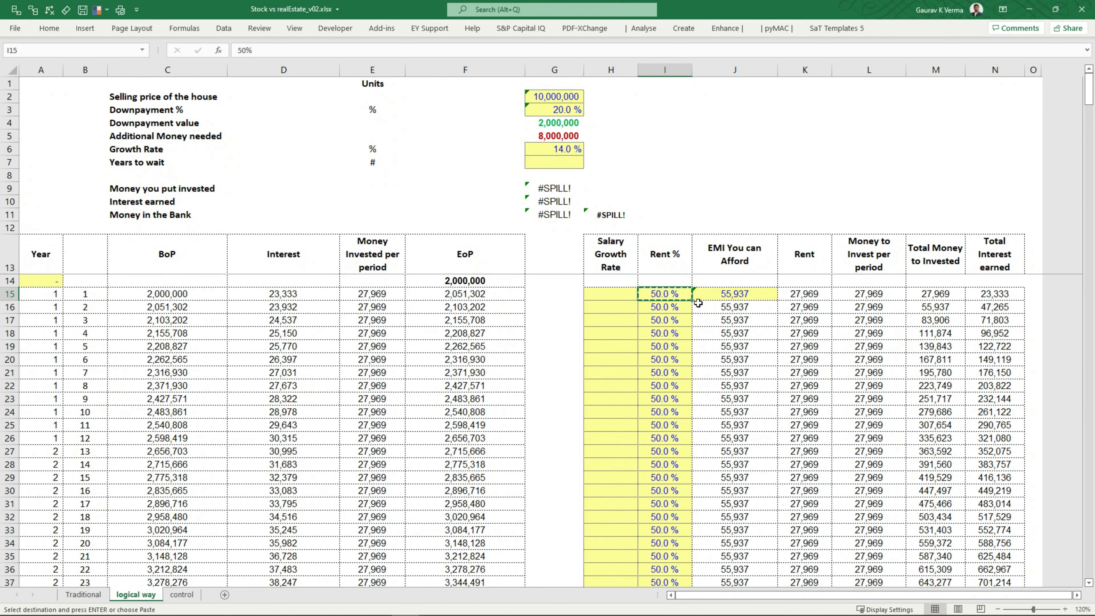
{"action": "left_click", "coordinate": [868, 293]}
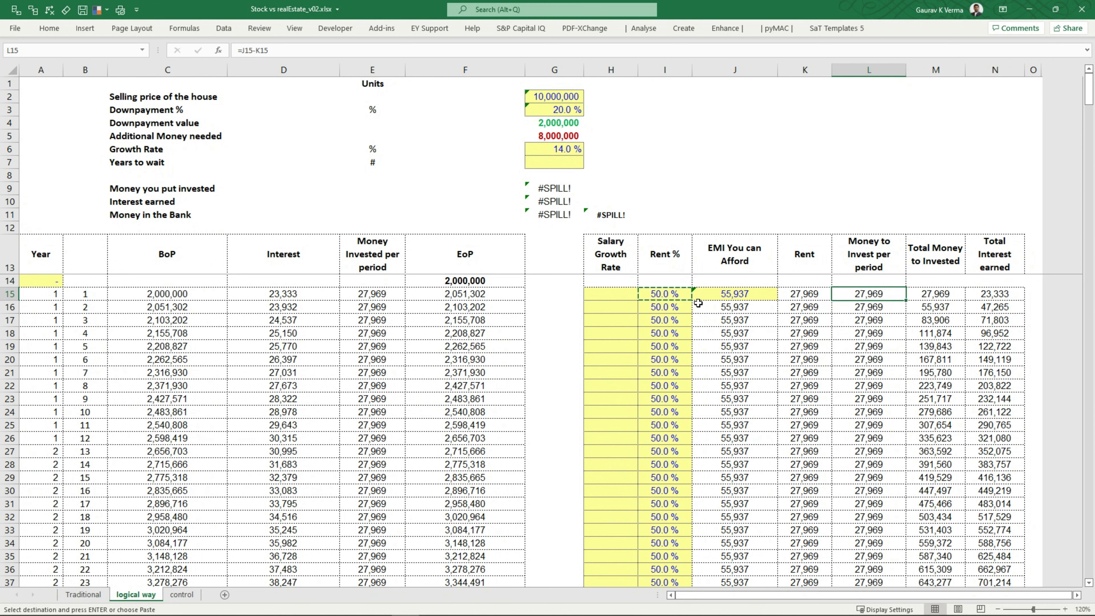
{"action": "left_click", "coordinate": [371, 293]}
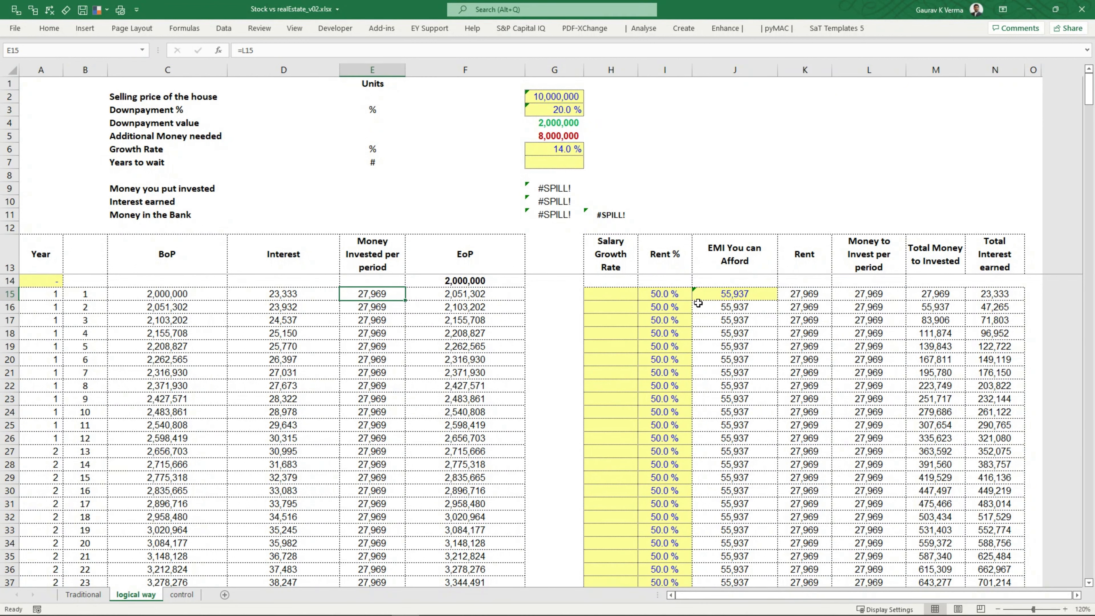
{"action": "left_click", "coordinate": [664, 293]}
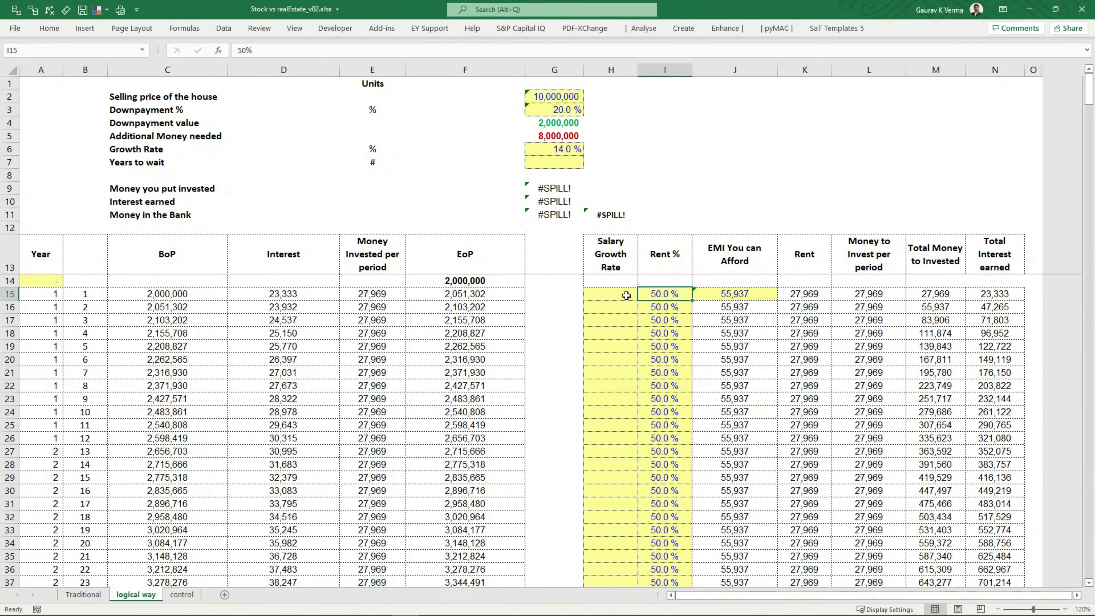
Enter the 0.8% monthly salary growth formula down column H and review the growing EMI rows
{"action": "left_click", "coordinate": [610, 293]}
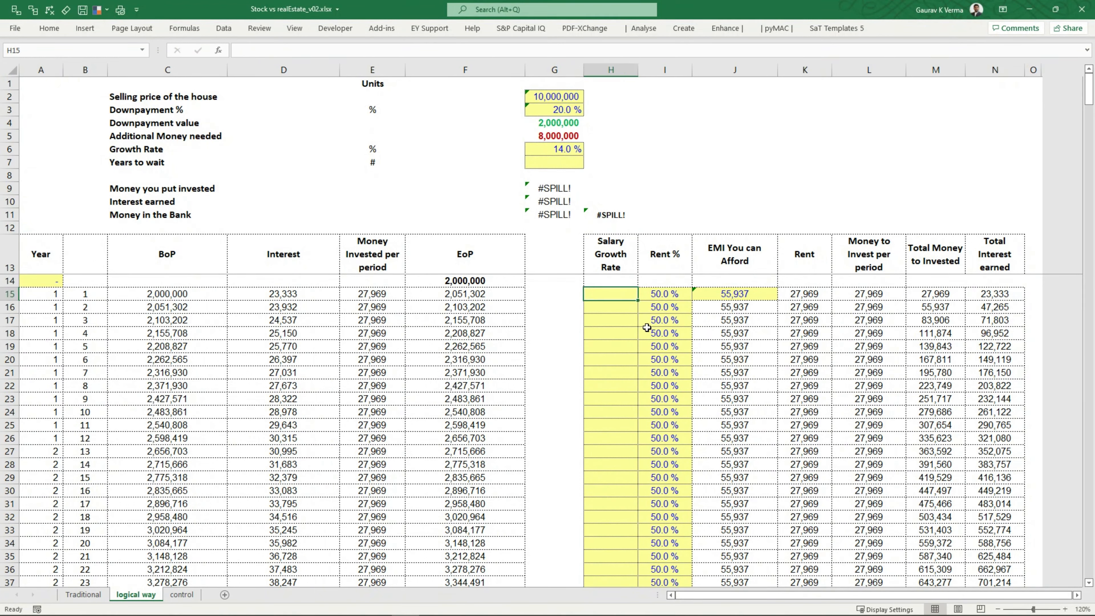
{"action": "type", "text": "=10"}
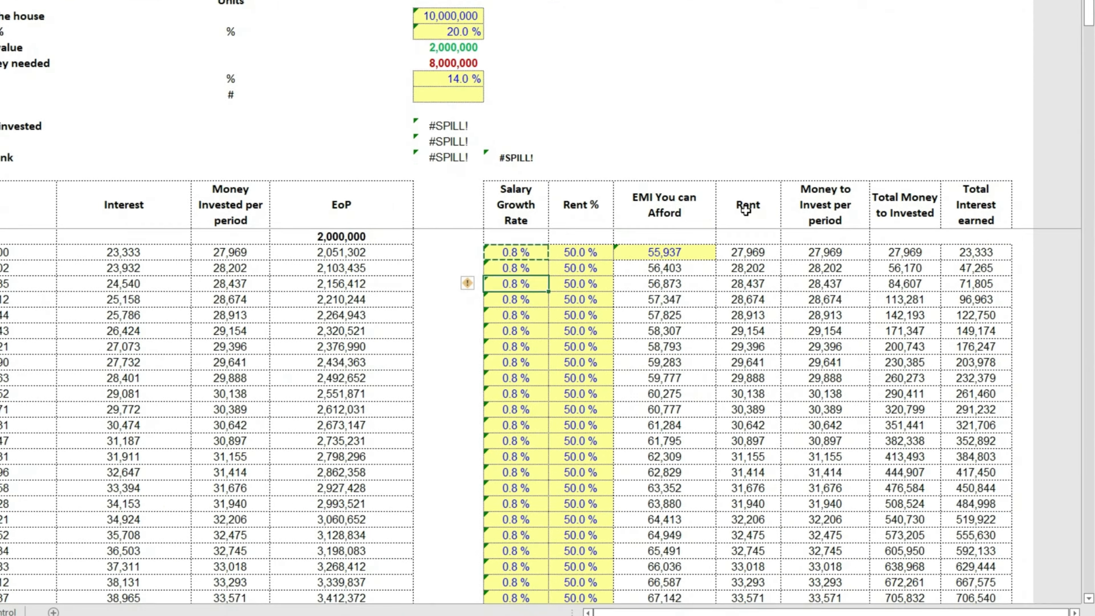
{"action": "scroll", "scroll_direction": "down", "scroll_amount": 3}
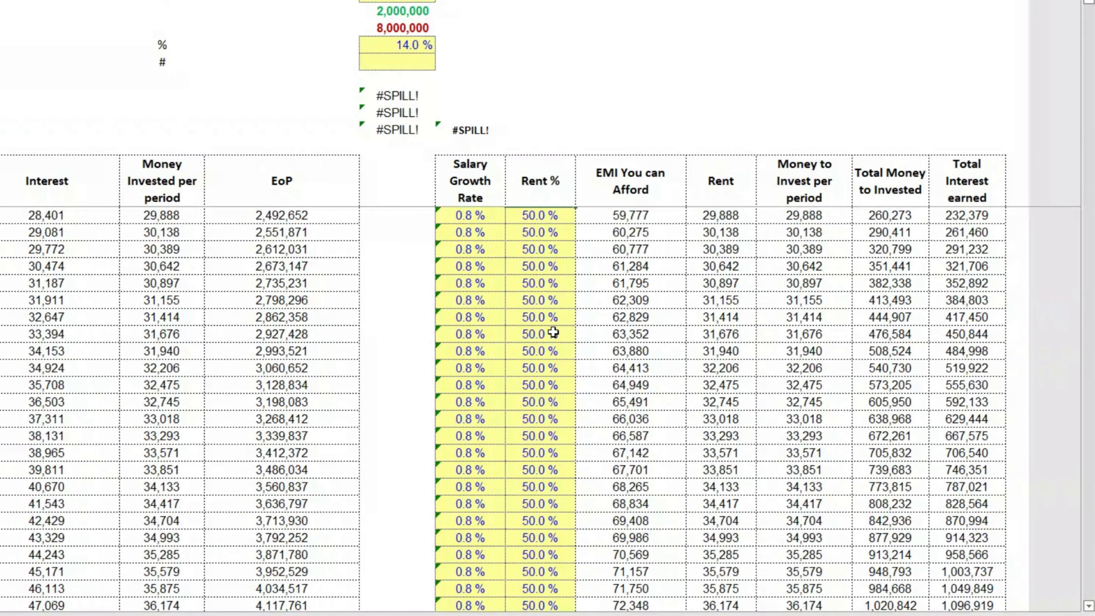
{"action": "left_click", "coordinate": [540, 301]}
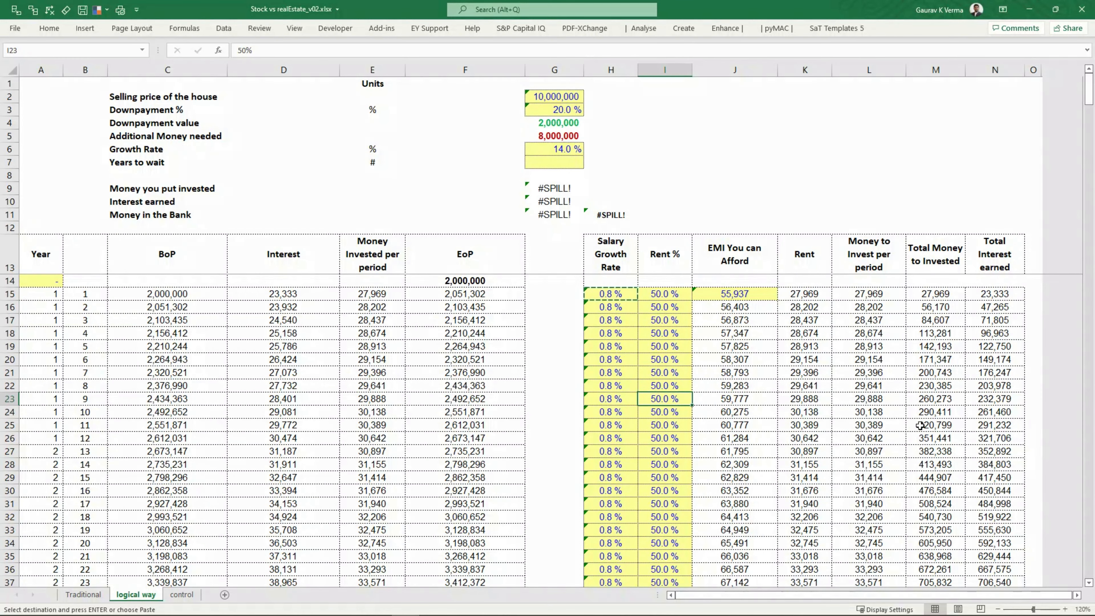
{"action": "left_click", "coordinate": [664, 424]}
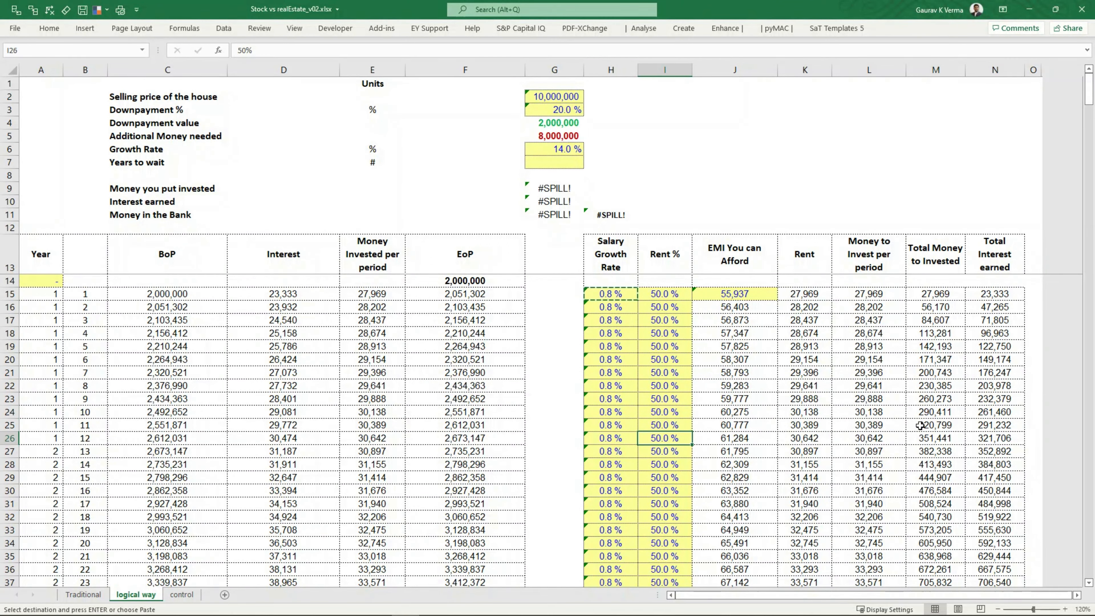
Set rent share to 40% from year two, lifting monthly investment to 36,770
{"action": "type", "text": "40%"}
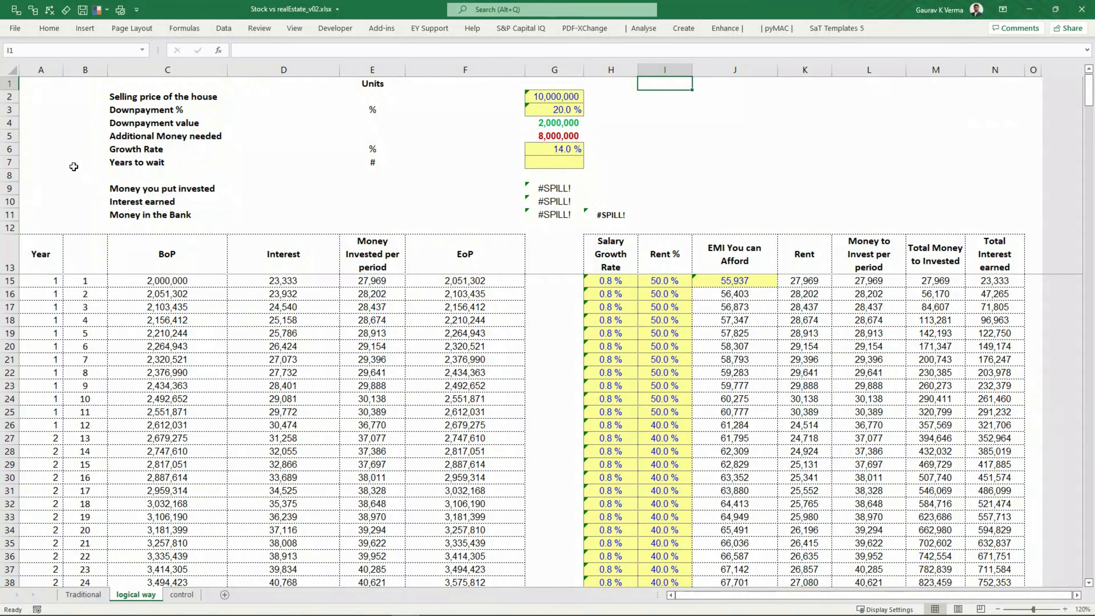
{"action": "left_click", "coordinate": [41, 162]}
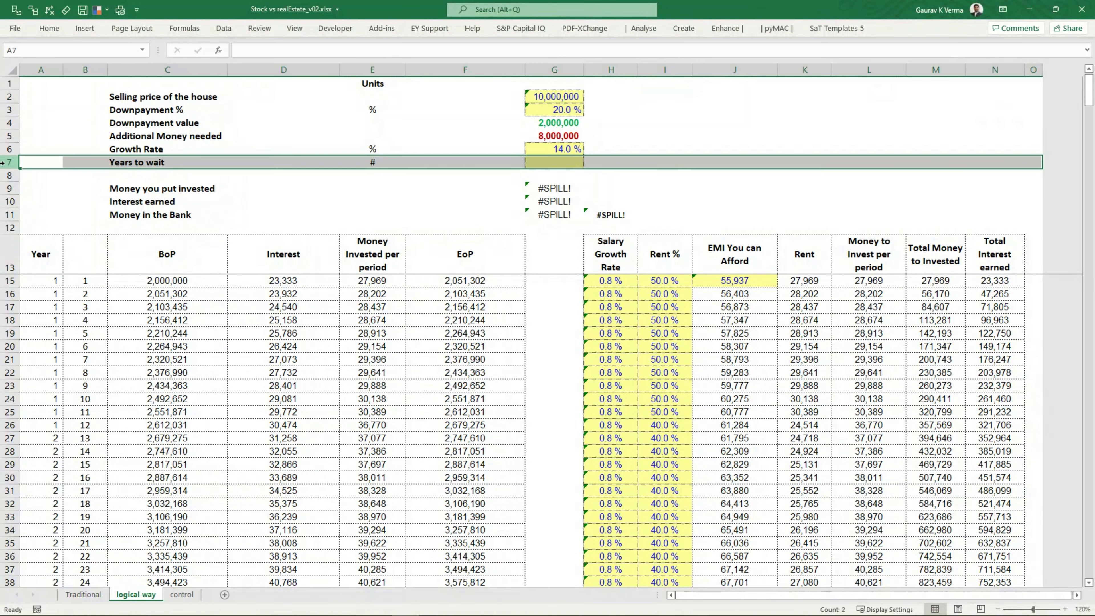
{"action": "left_click", "coordinate": [554, 162]}
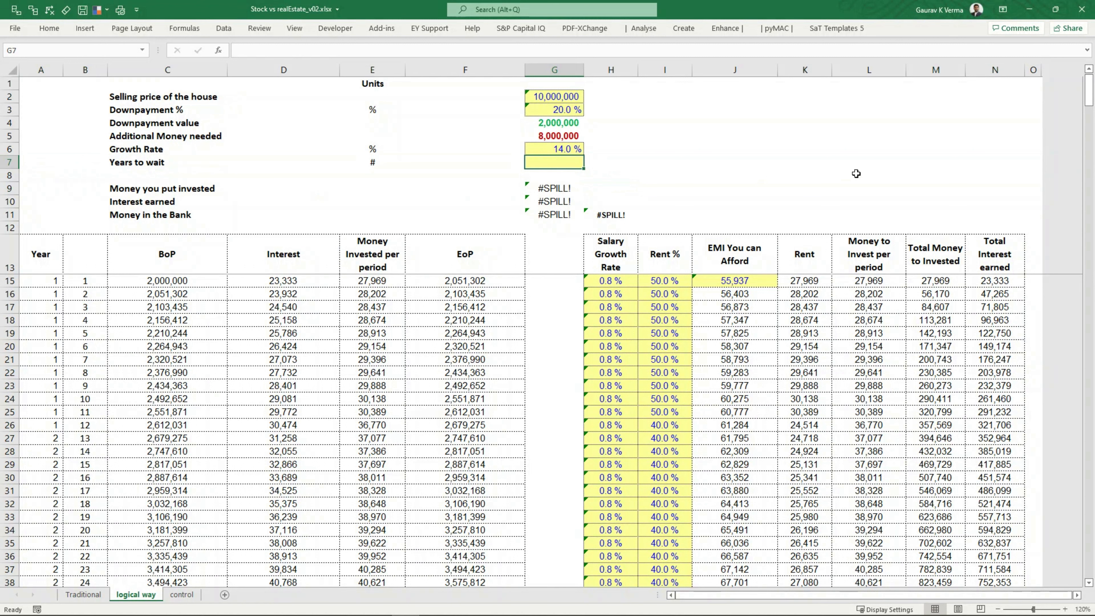
Try 7 years to wait (Err), then set 8 so Money in the Bank reaches 11,202,169 and reads OK
{"action": "type", "text": "7"}
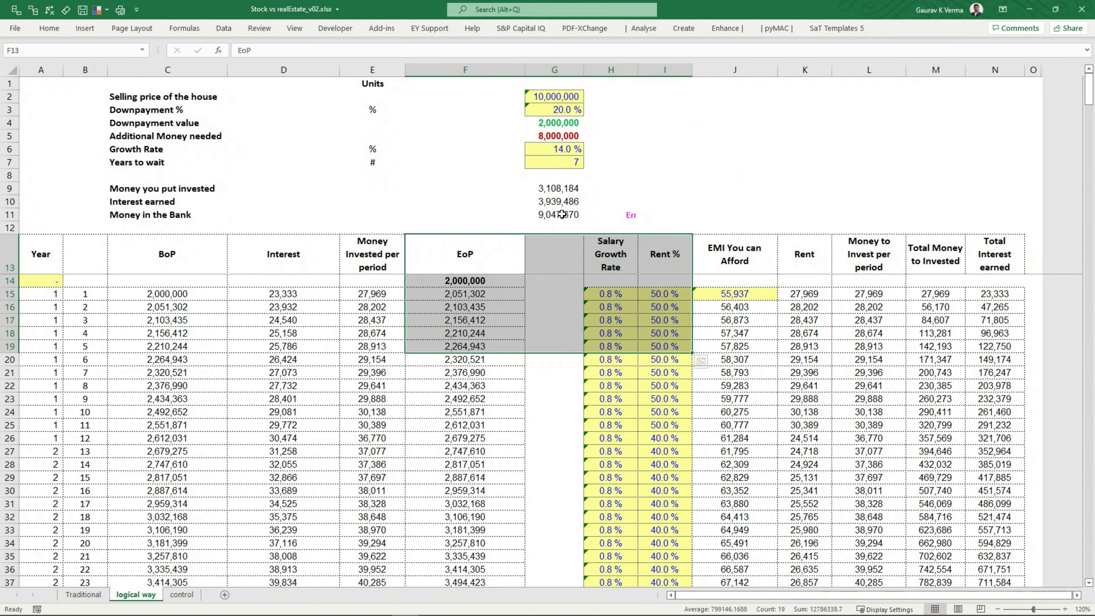
{"action": "left_click", "coordinate": [554, 214]}
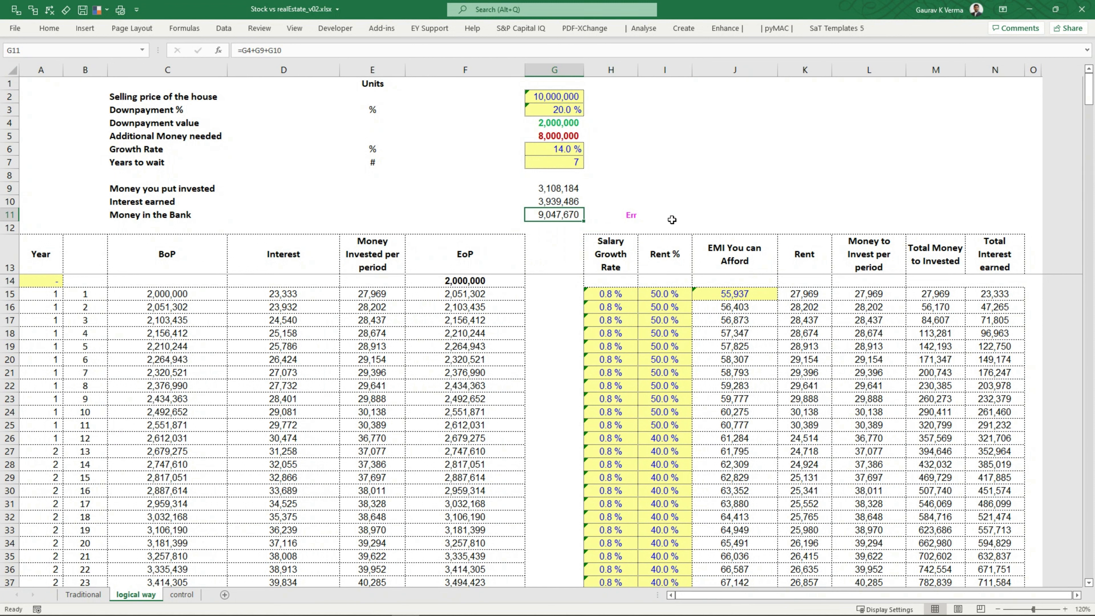
{"action": "left_click", "coordinate": [554, 161]}
{"action": "type", "text": "8"}
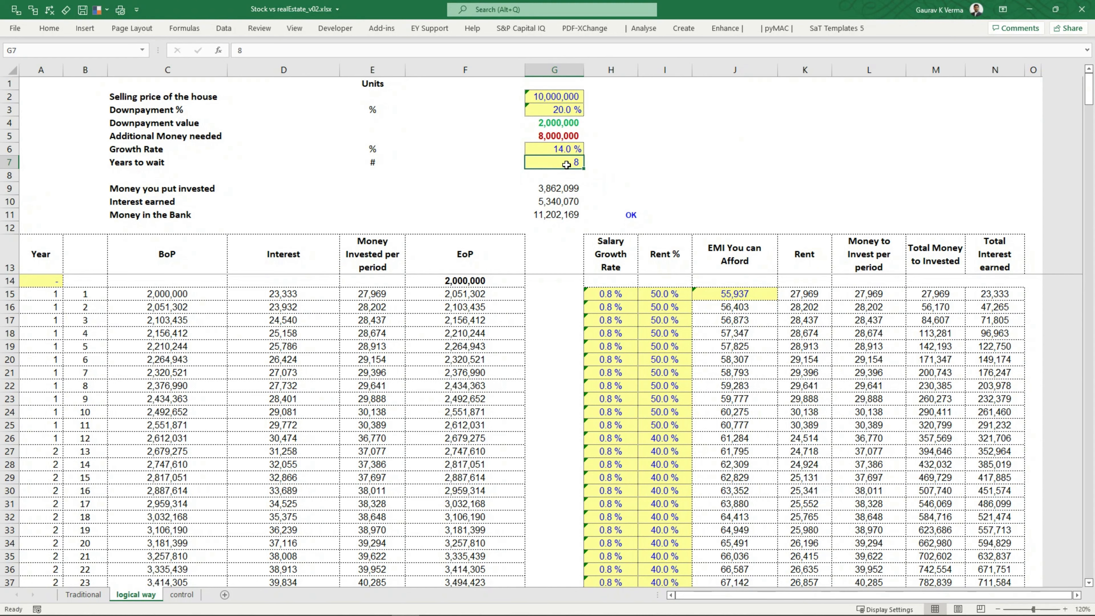
{"action": "mouse_move", "coordinate": [562, 216]}
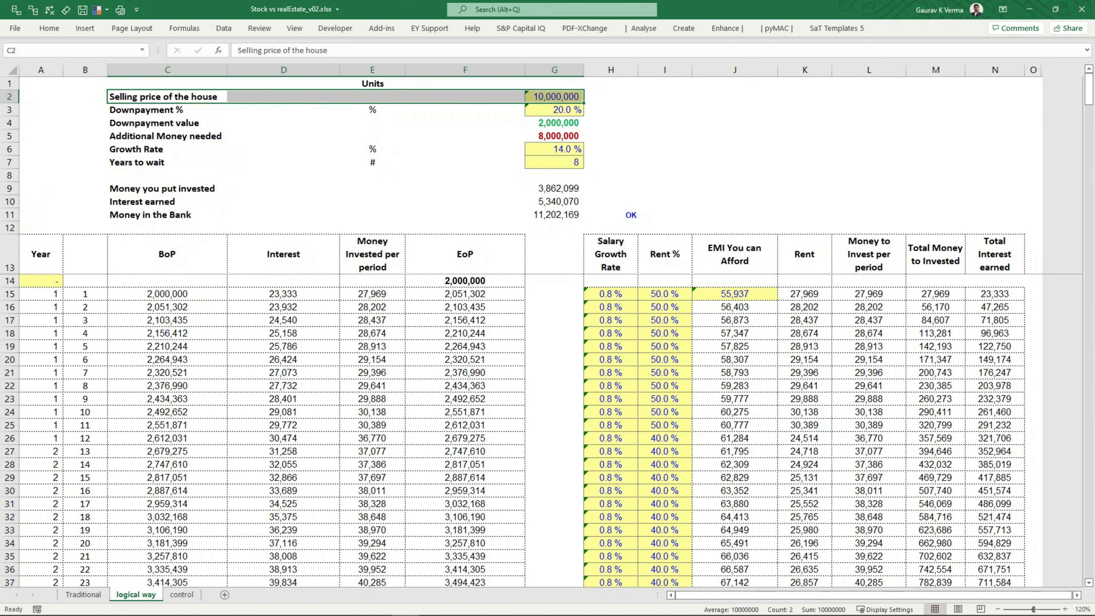
{"action": "mouse_move", "coordinate": [574, 540]}
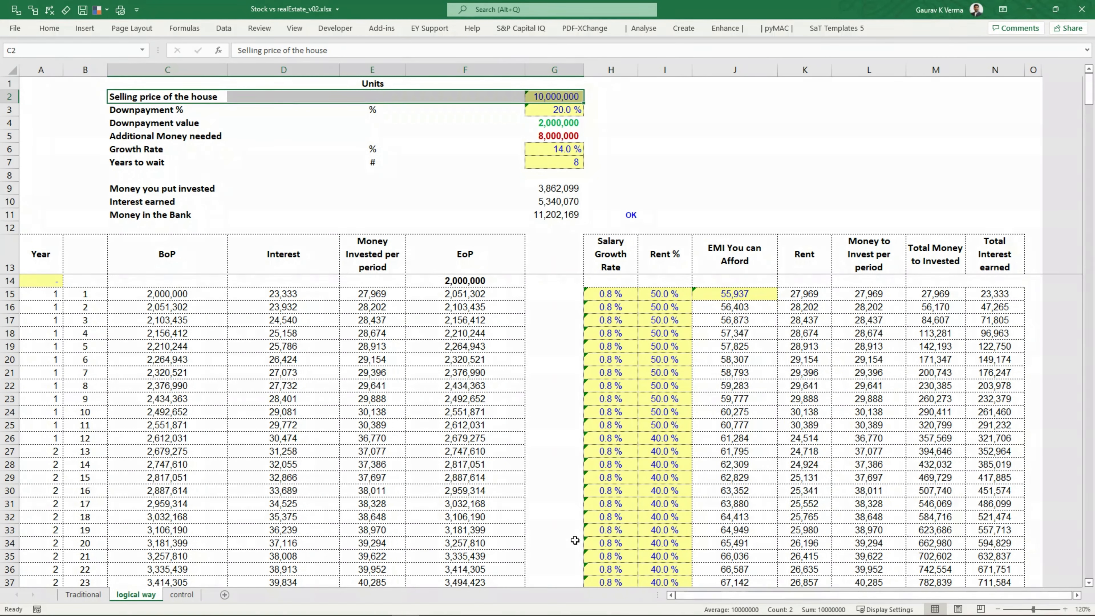
{"action": "left_click", "coordinate": [84, 594]}
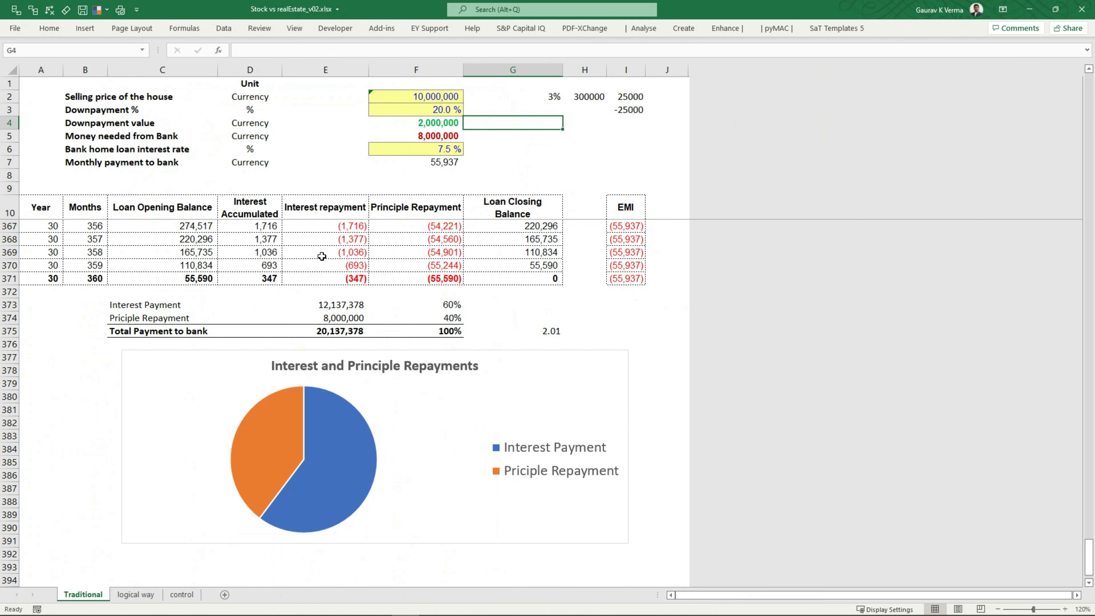
Highlight the 20,137,378 total paid to the bank and the house price, then return to the logical way sheet
{"action": "left_click", "coordinate": [325, 304]}
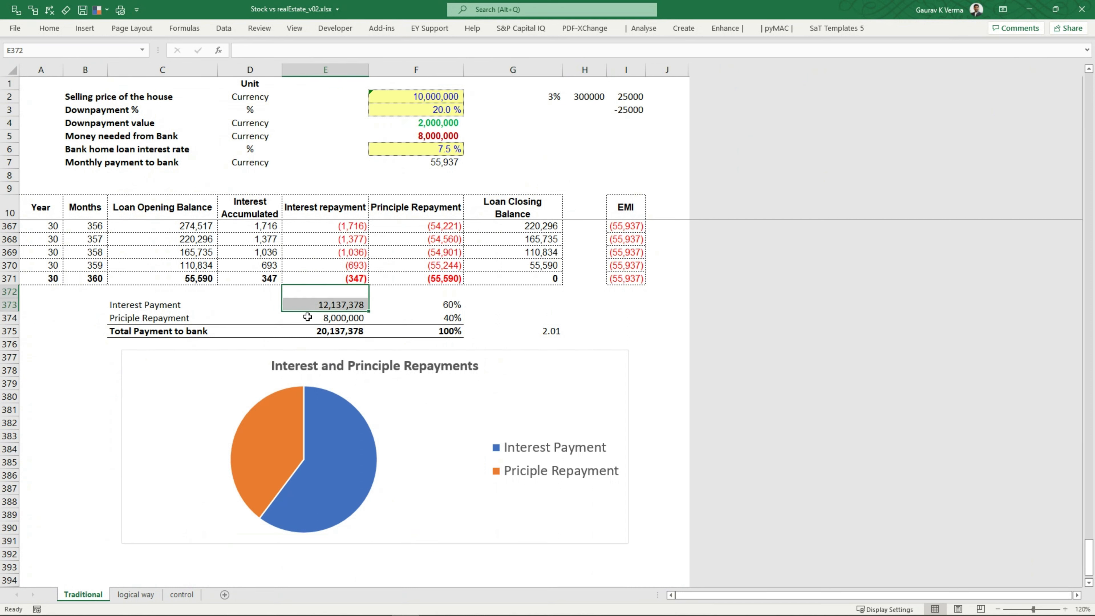
{"action": "left_click_drag", "start_coordinate": [324, 305], "coordinate": [416, 330]}
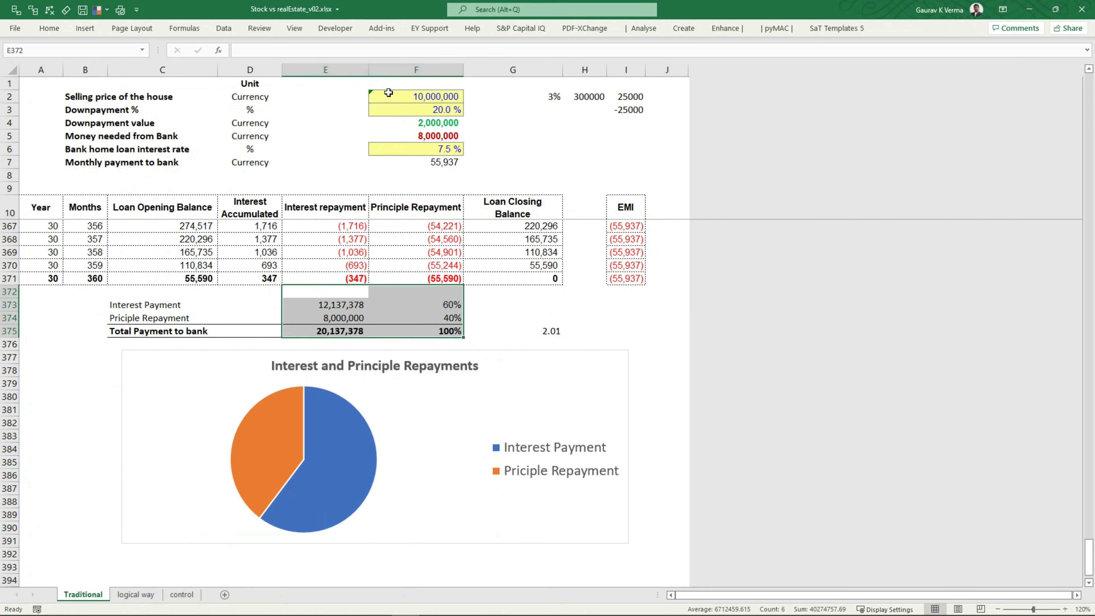
{"action": "left_click", "coordinate": [415, 96]}
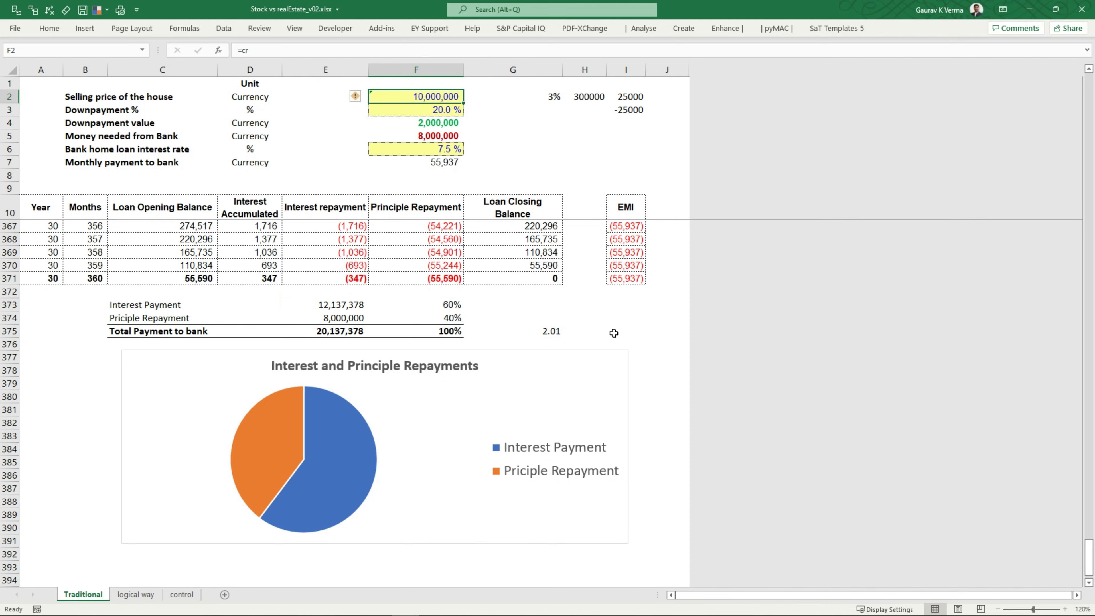
{"action": "left_click", "coordinate": [136, 594]}
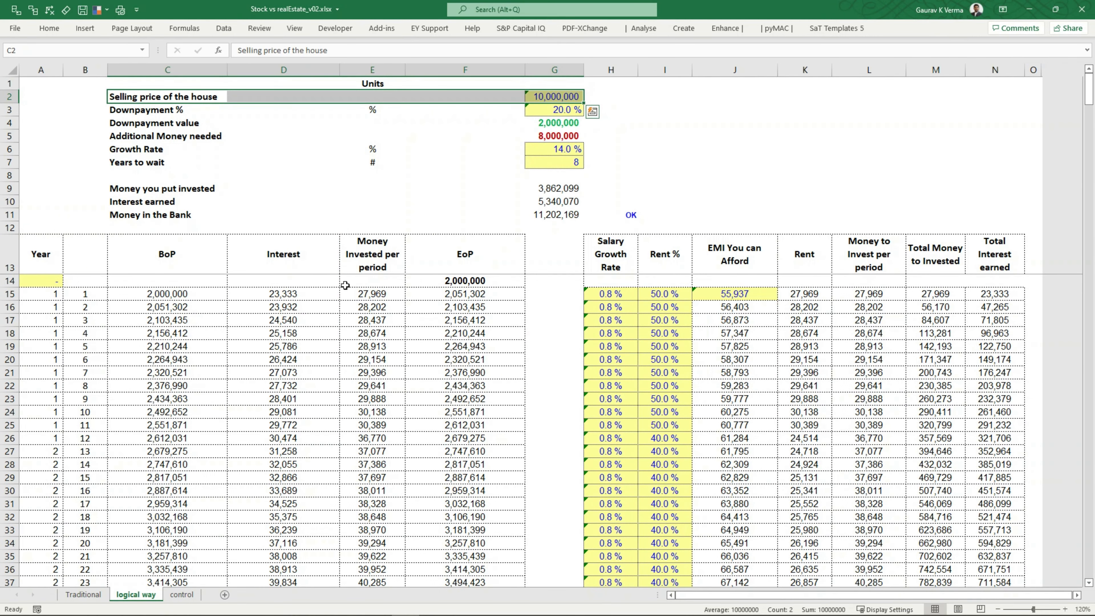
{"action": "left_click", "coordinate": [554, 162]}
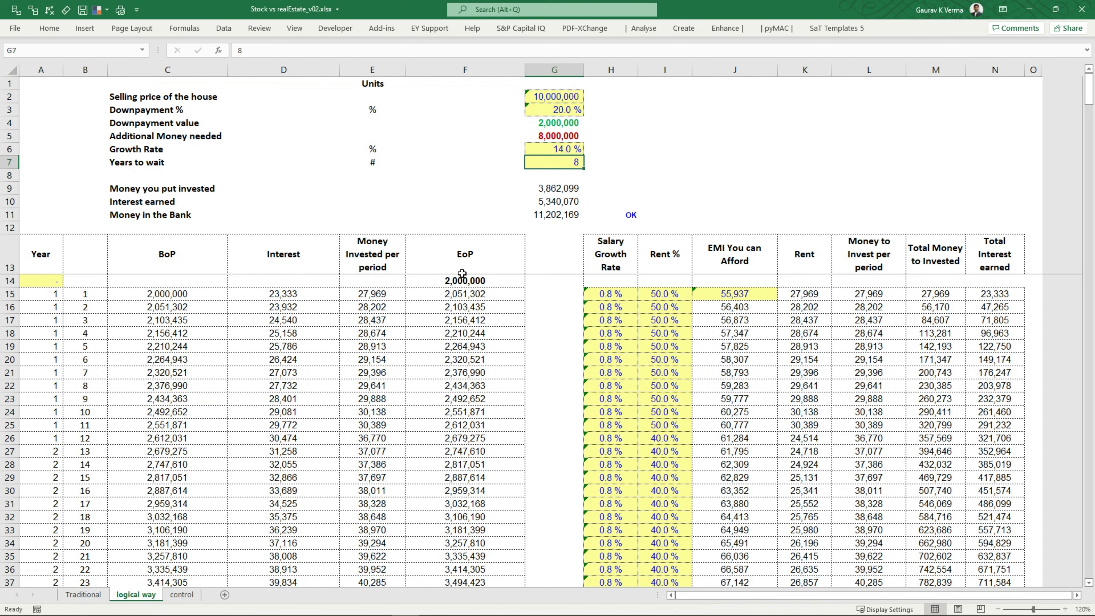
{"action": "left_click_drag", "start_coordinate": [464, 253], "coordinate": [554, 359]}
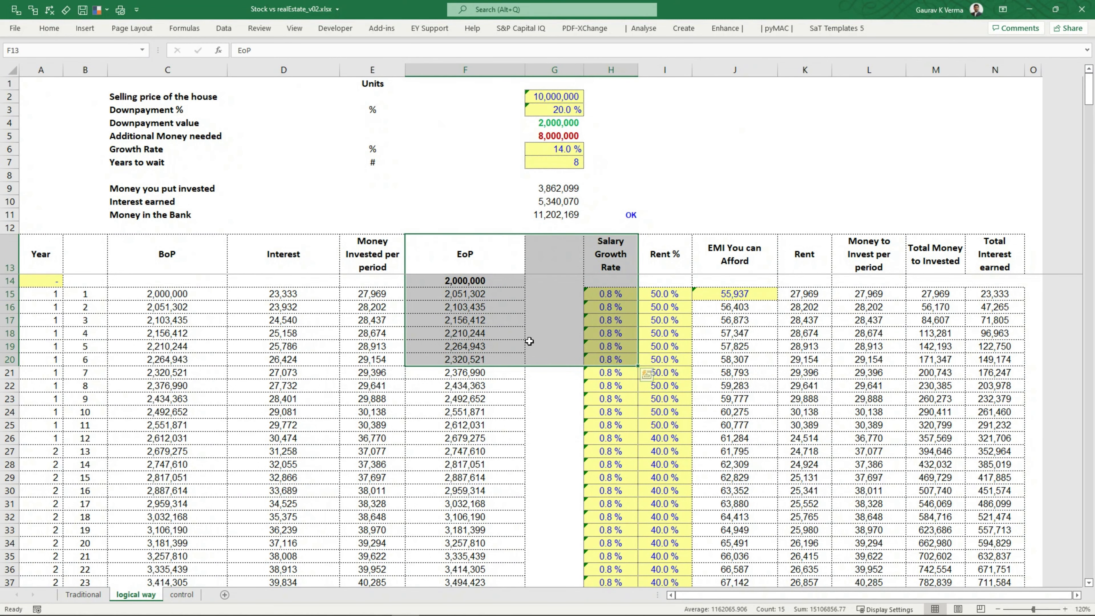
{"action": "mouse_move", "coordinate": [441, 109]}
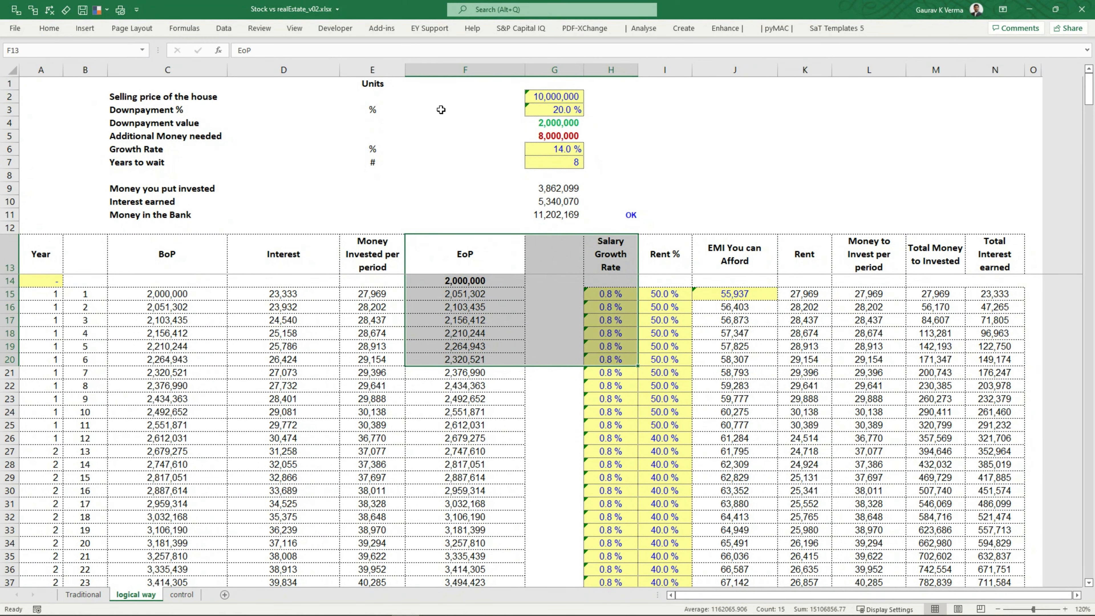
{"action": "mouse_move", "coordinate": [469, 91]}
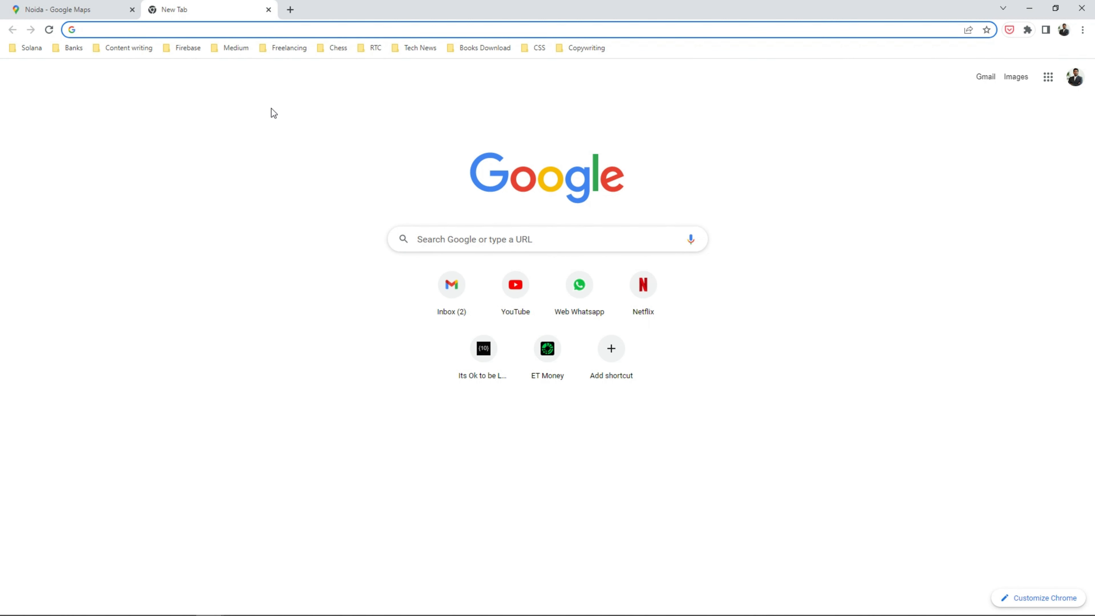
Search Google for 'bse live' and show the SENSEX five-year chart
{"action": "type", "text": "bse live"}
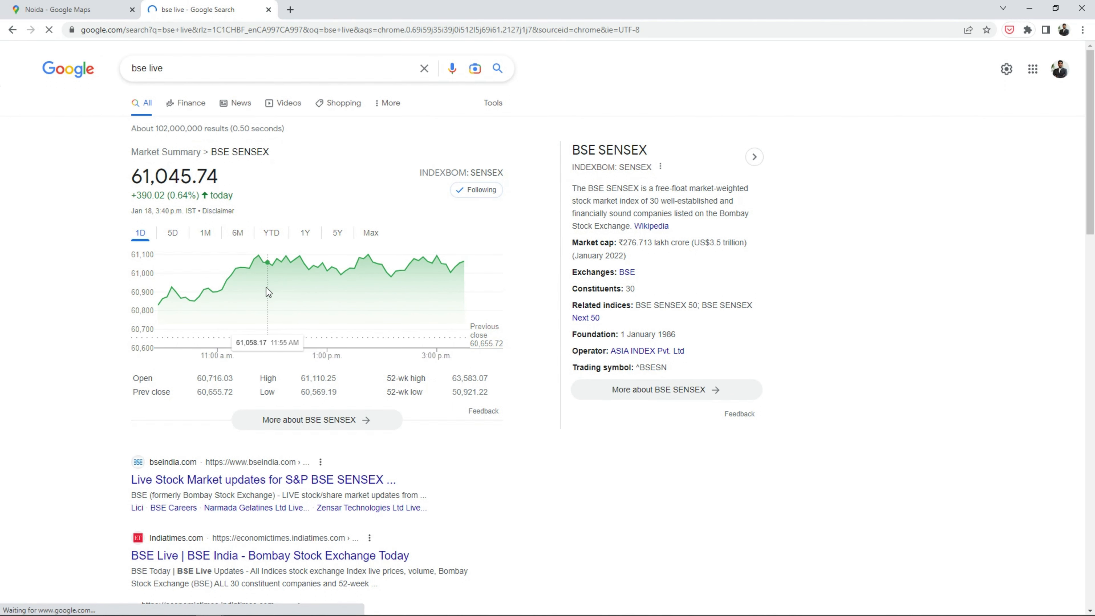
{"action": "mouse_move", "coordinate": [274, 290]}
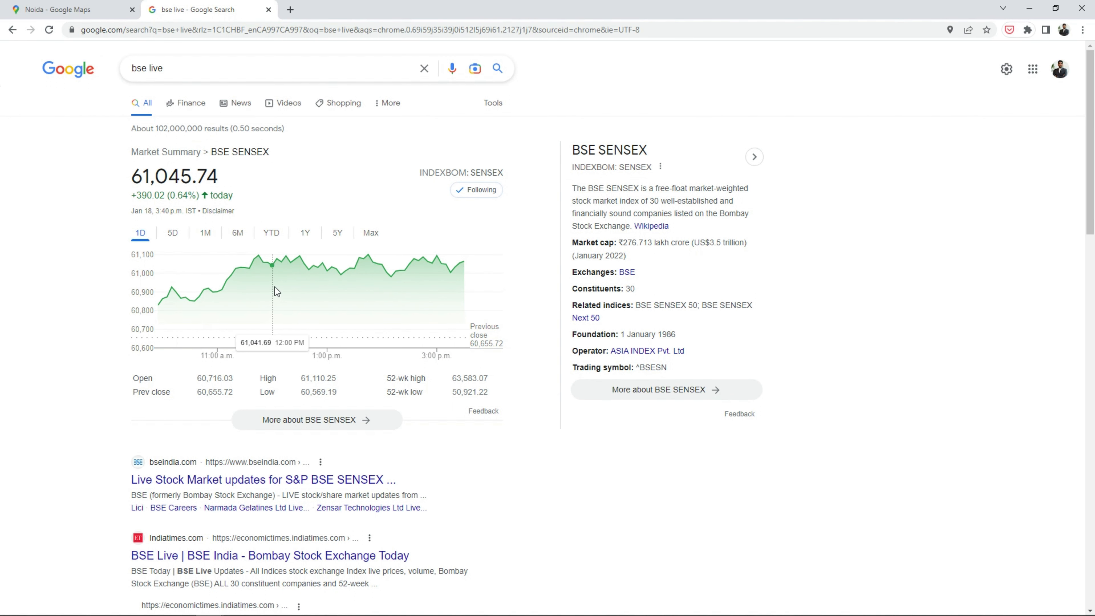
{"action": "mouse_move", "coordinate": [412, 286]}
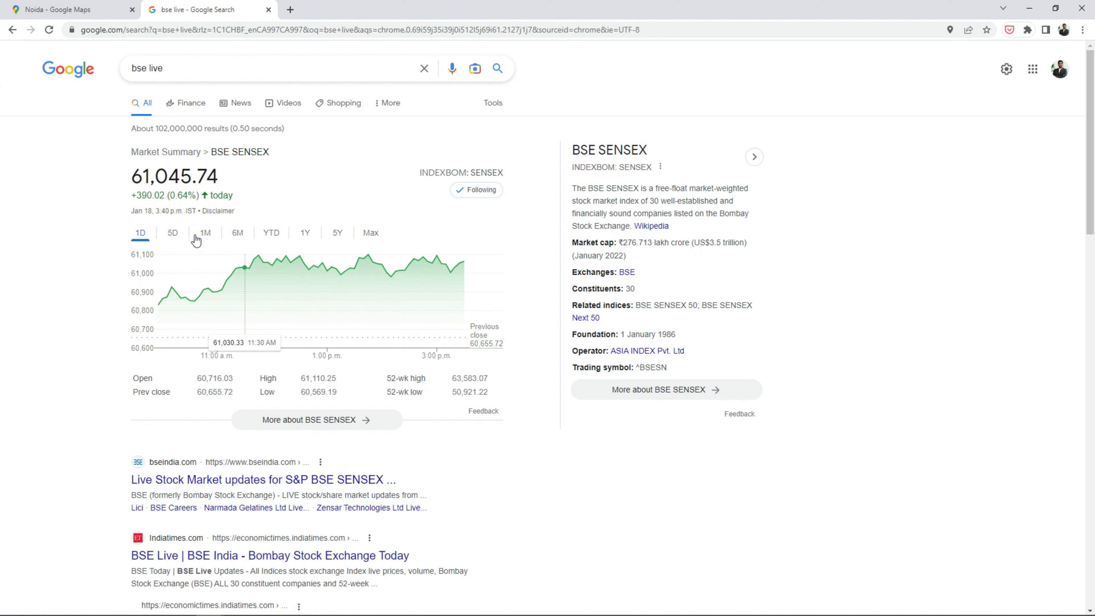
{"action": "left_click", "coordinate": [336, 233]}
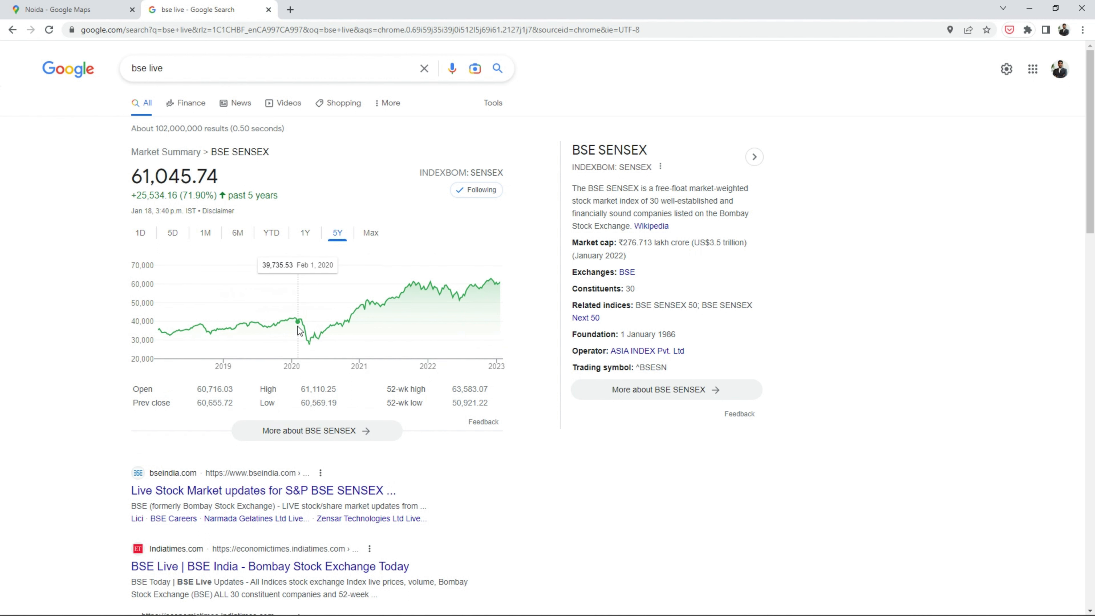
{"action": "mouse_move", "coordinate": [466, 302]}
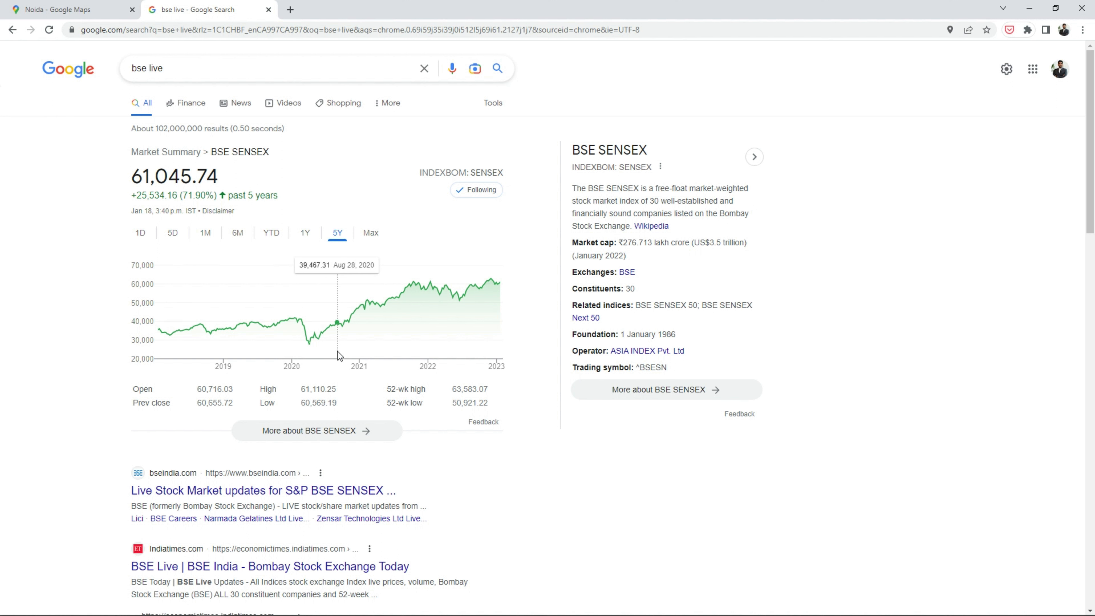
{"action": "mouse_move", "coordinate": [307, 349]}
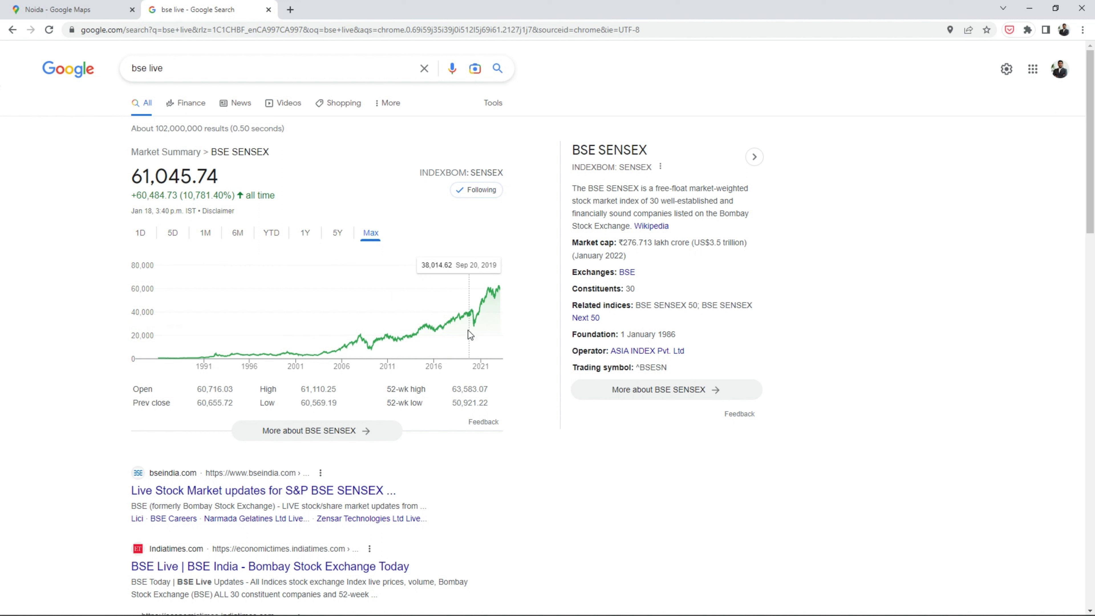
{"action": "mouse_move", "coordinate": [253, 356]}
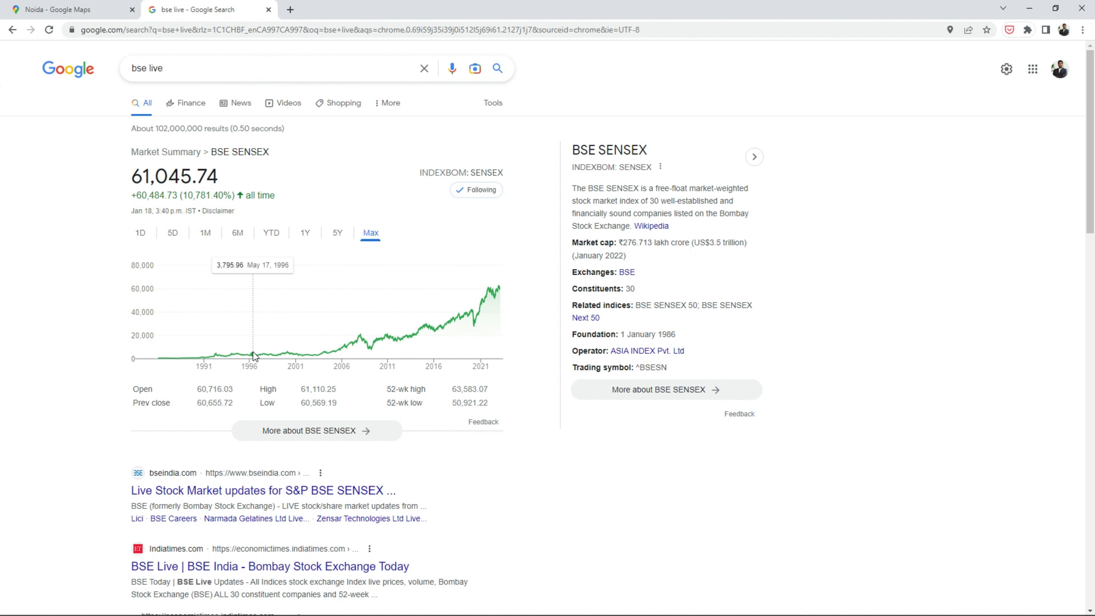
{"action": "mouse_move", "coordinate": [361, 351]}
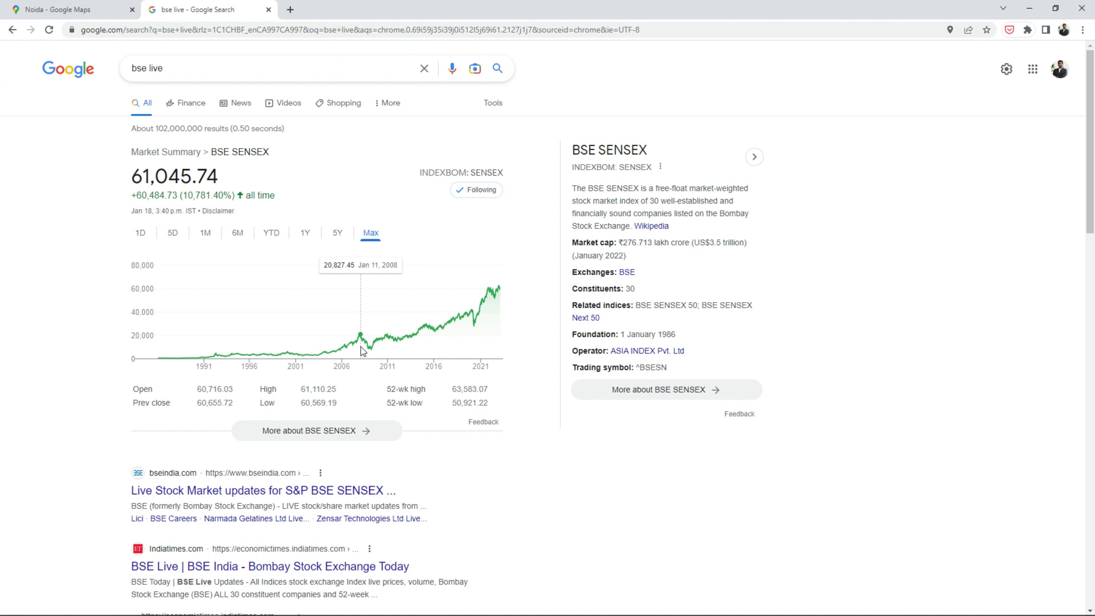
{"action": "mouse_move", "coordinate": [364, 355]}
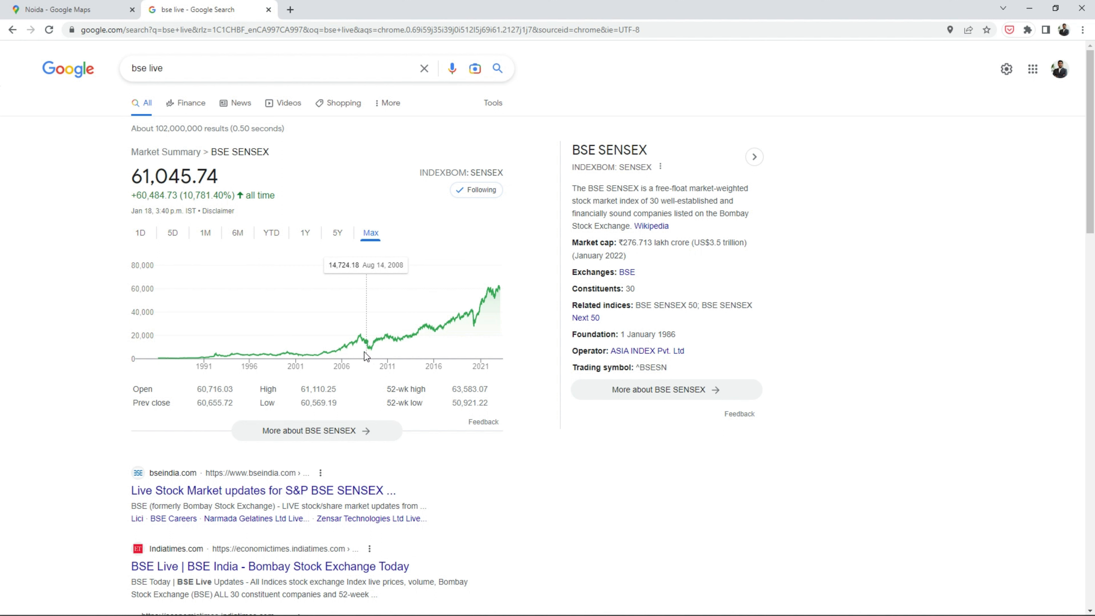
{"action": "mouse_move", "coordinate": [323, 360]}
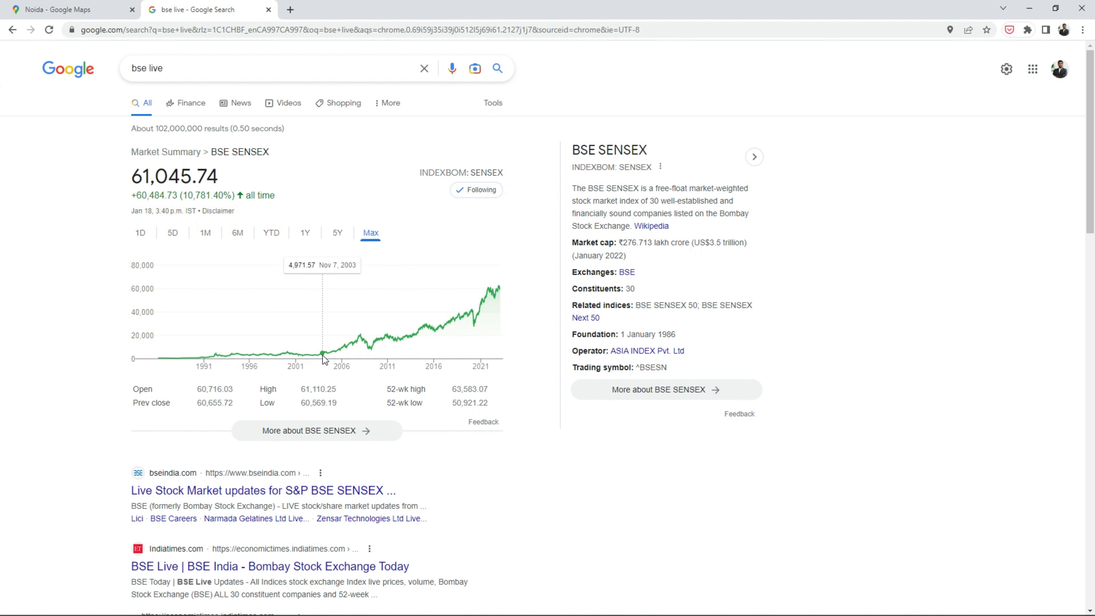
{"action": "mouse_move", "coordinate": [360, 351]}
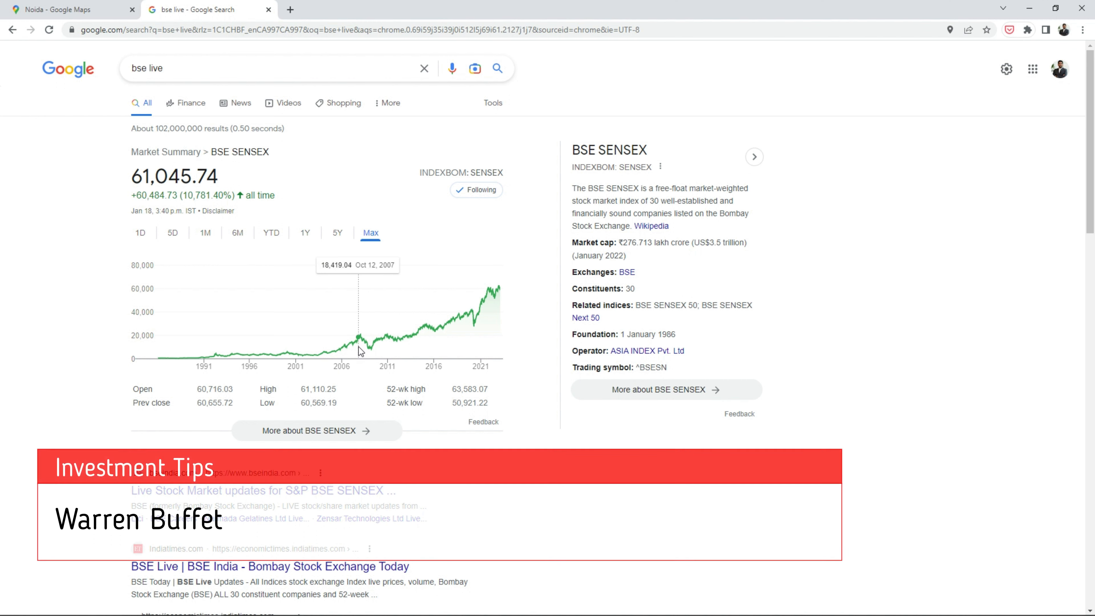
{"action": "mouse_move", "coordinate": [369, 349]}
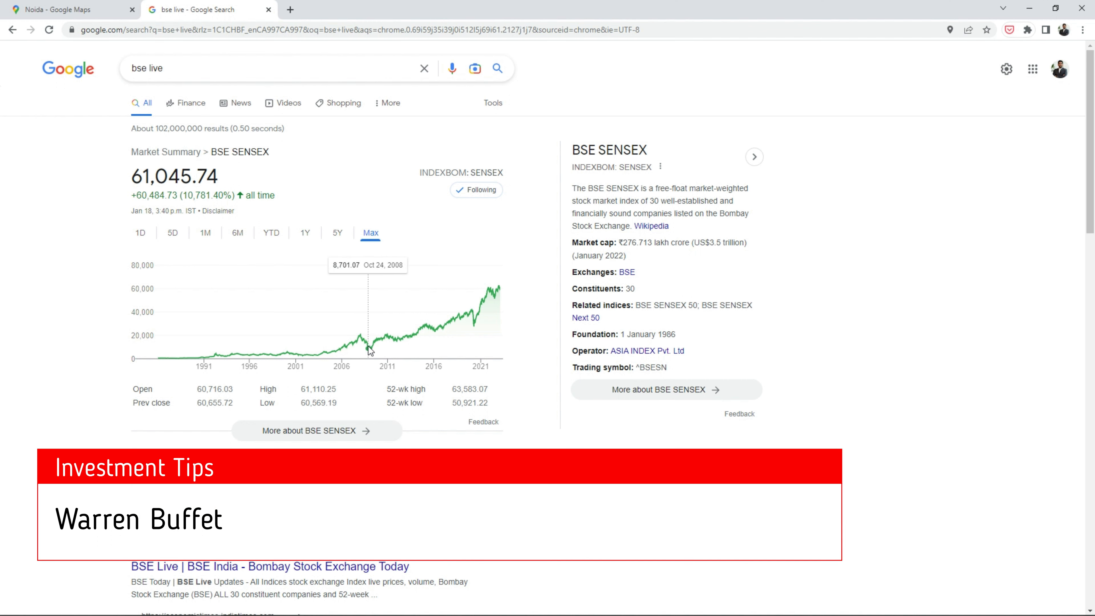
{"action": "mouse_move", "coordinate": [370, 353]}
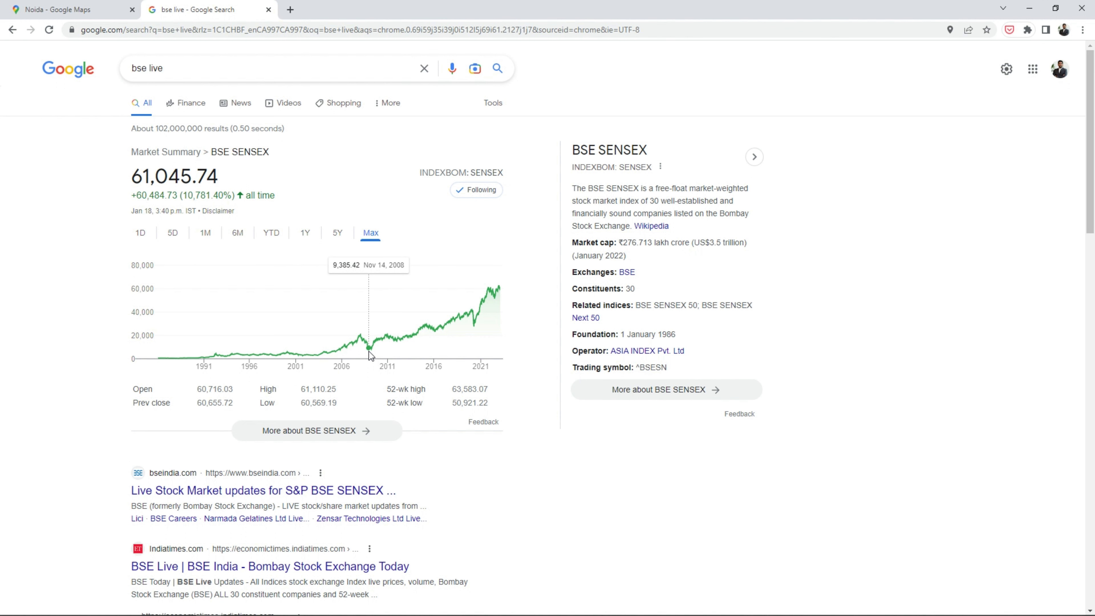
{"action": "mouse_move", "coordinate": [391, 347]}
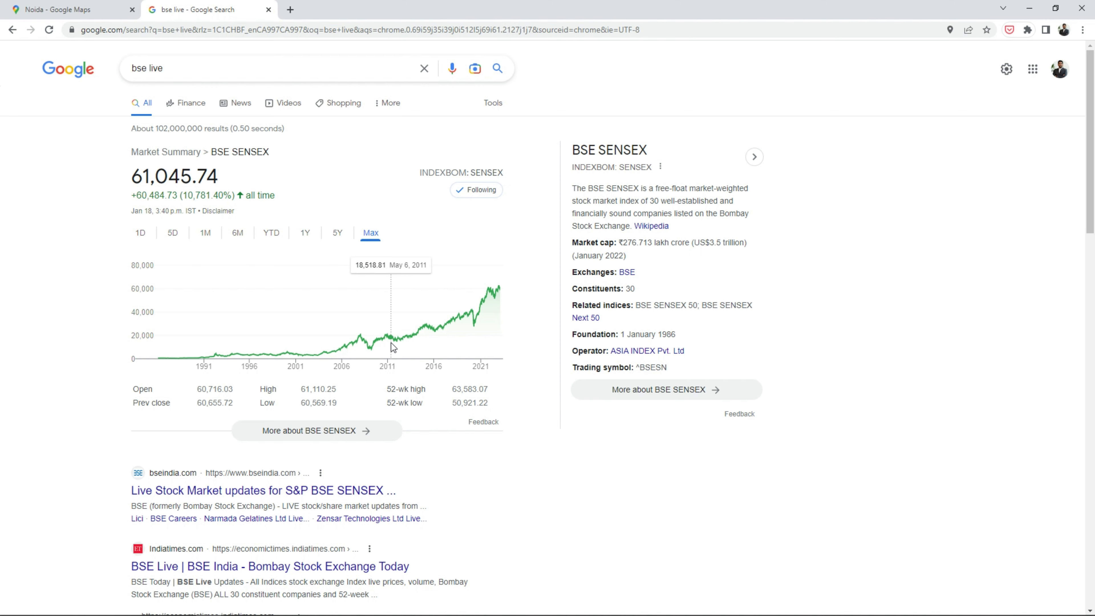
{"action": "mouse_move", "coordinate": [438, 337]}
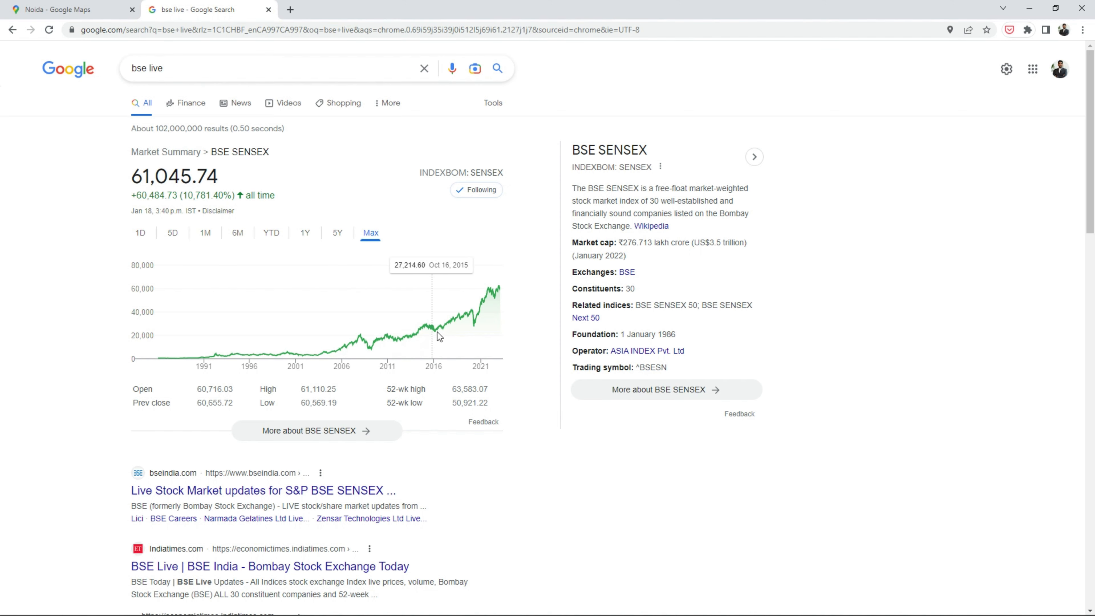